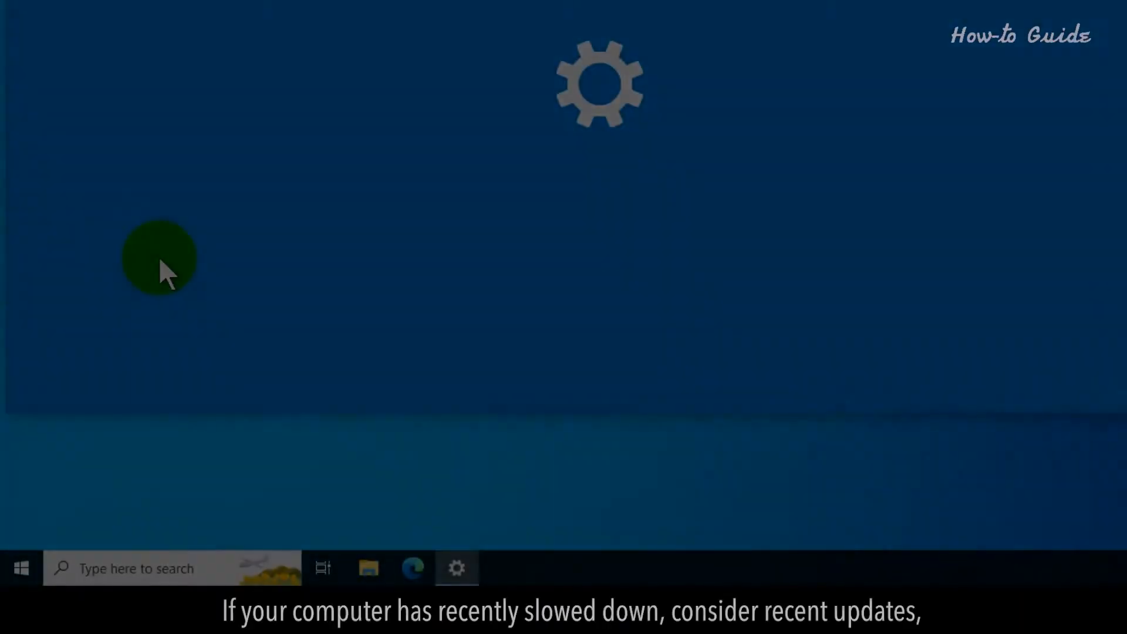
Step: Open the Settings app from the taskbar gear icon to review recent updates
left_click(456, 569)
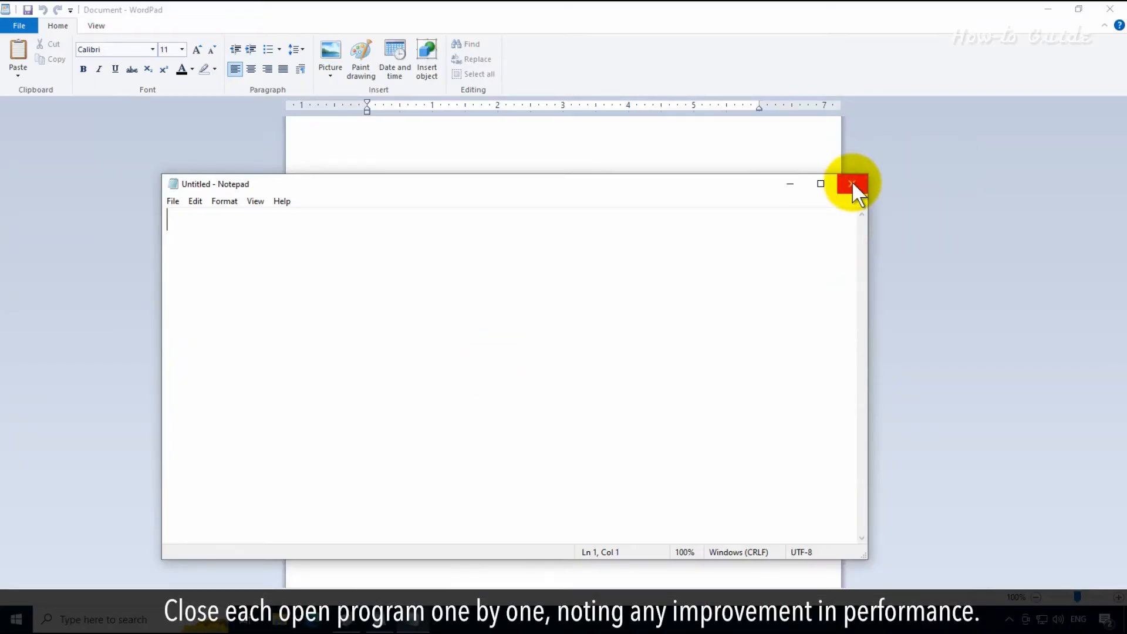
Step: Close the Notepad and Paint windows, then open Windows Security from the Start menu
left_click(853, 183)
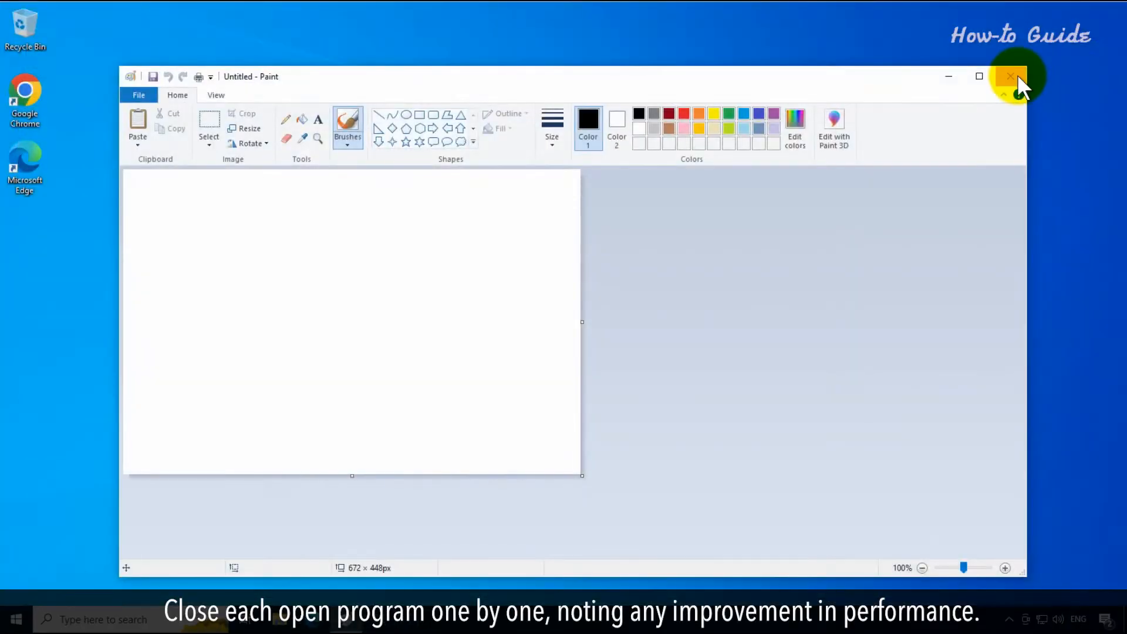
left_click(1009, 76)
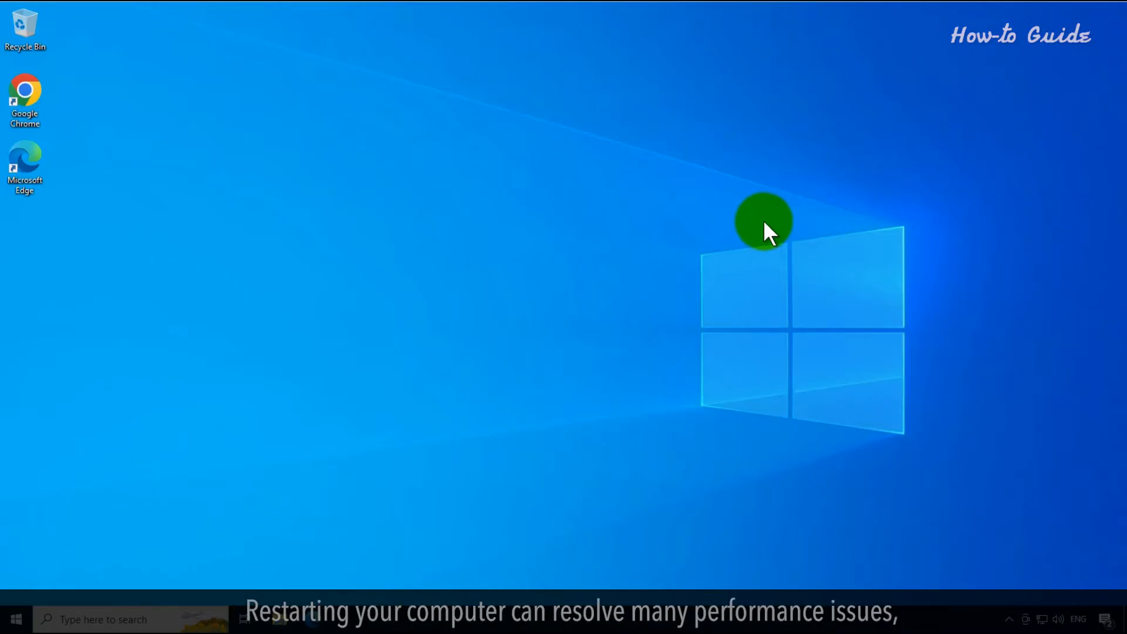
left_click(16, 619)
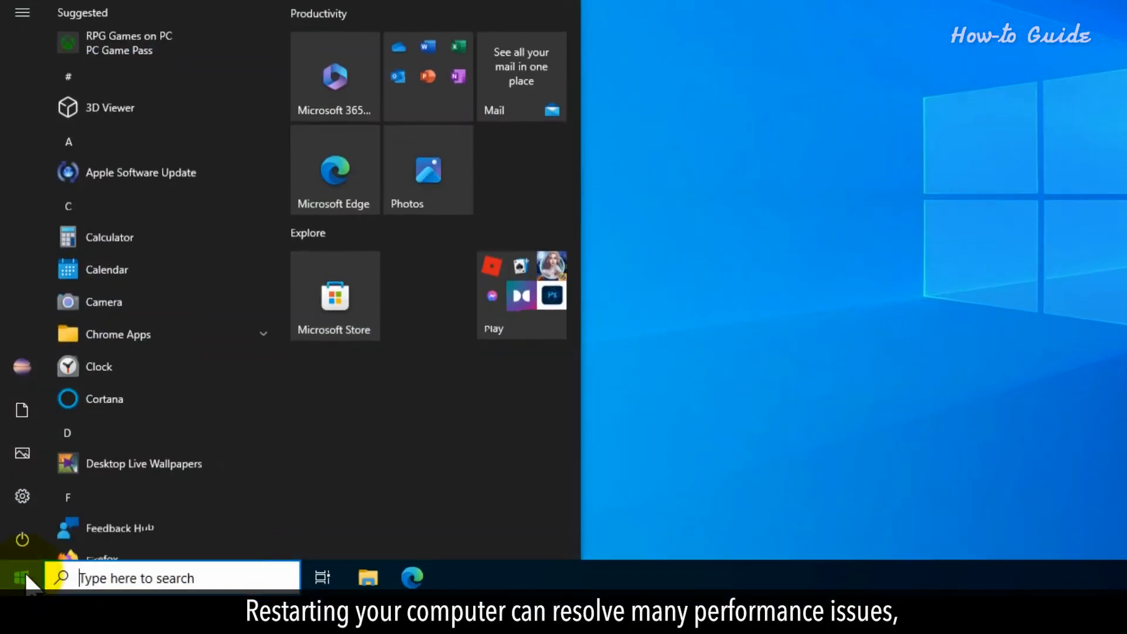
left_click(21, 539)
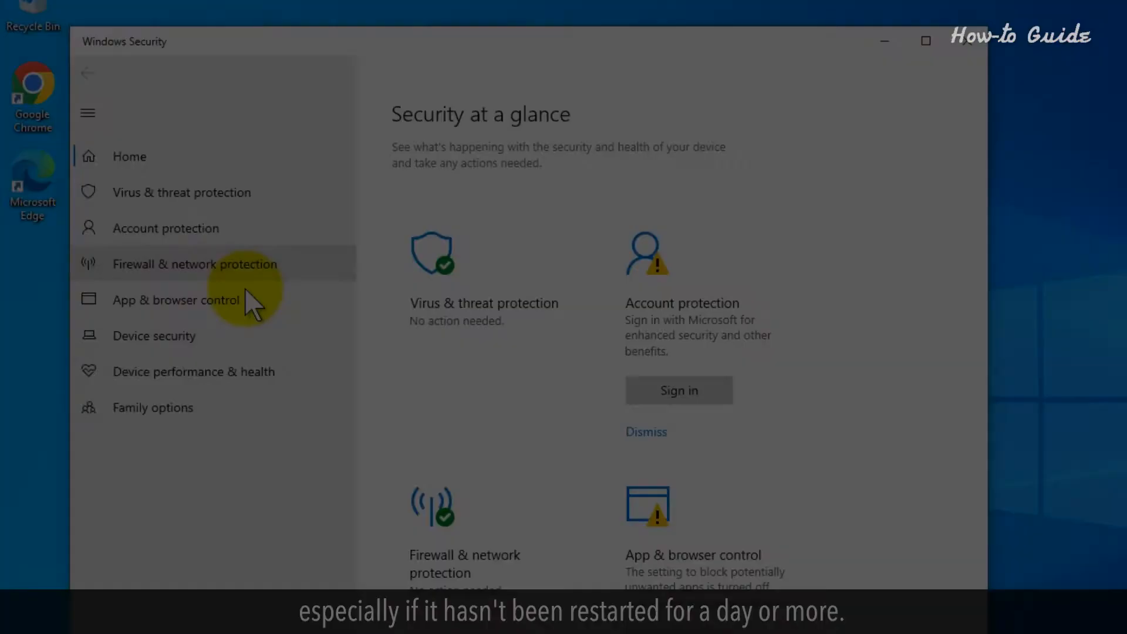
Step: Run a quick malware scan from Virus & threat protection
left_click(181, 192)
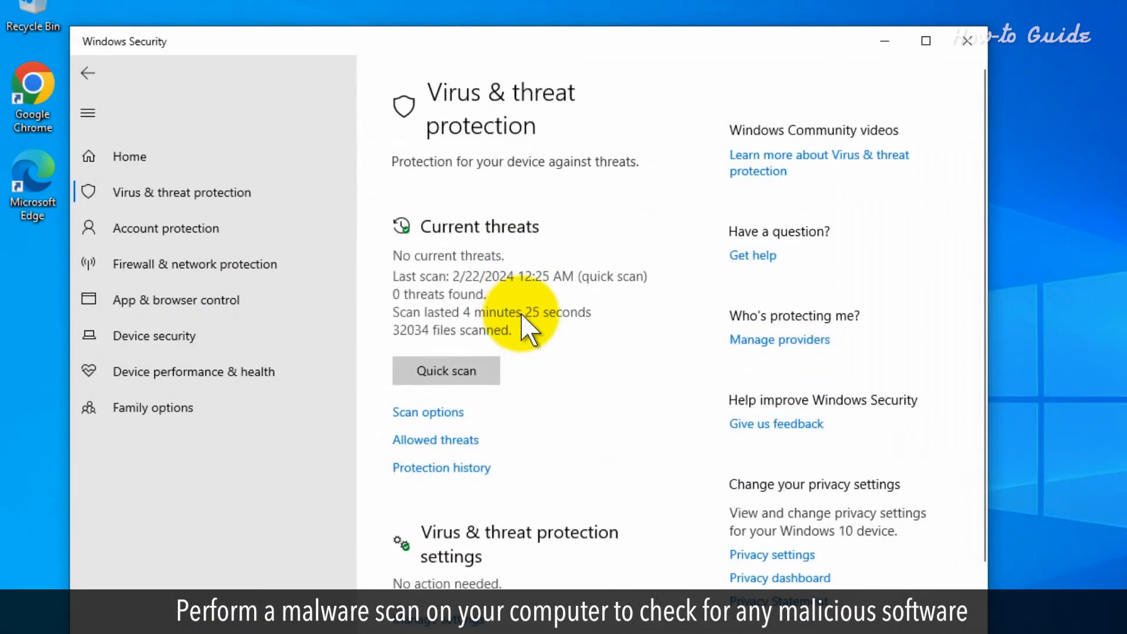
mouse_move(446, 371)
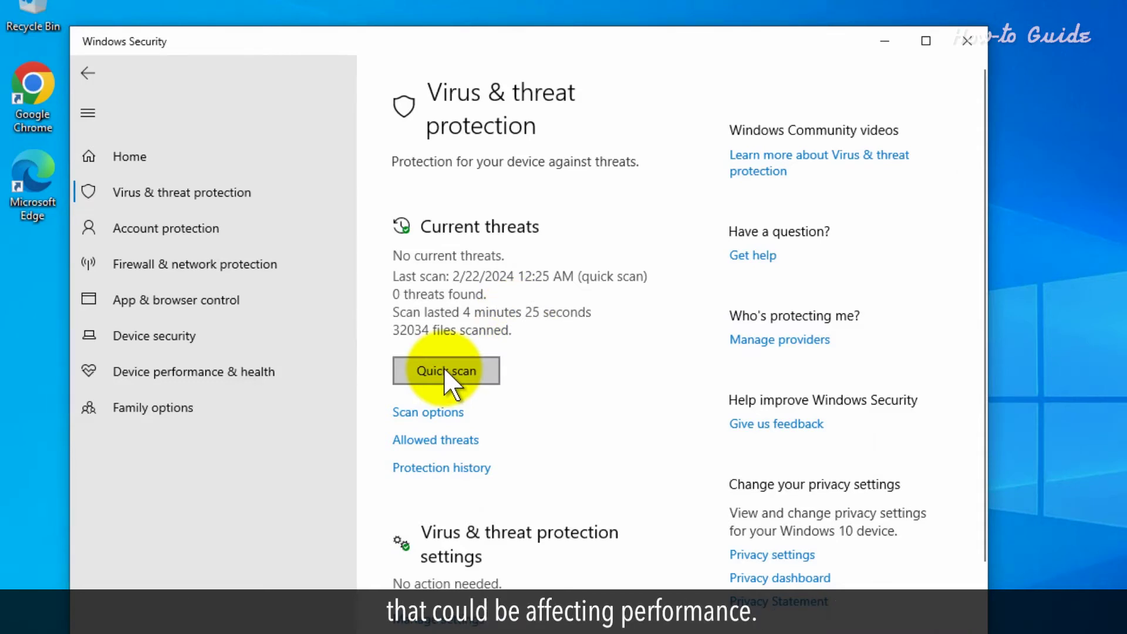
left_click(964, 42)
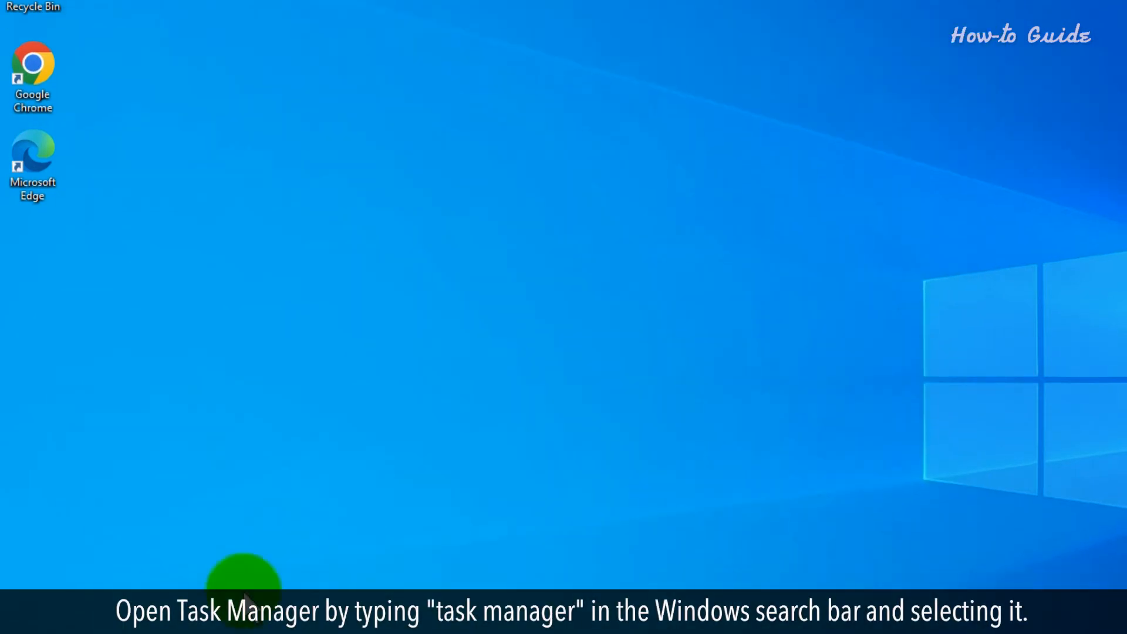
Step: Search 'task manager' to open Task Manager's process list sorted by memory
type("task manager")
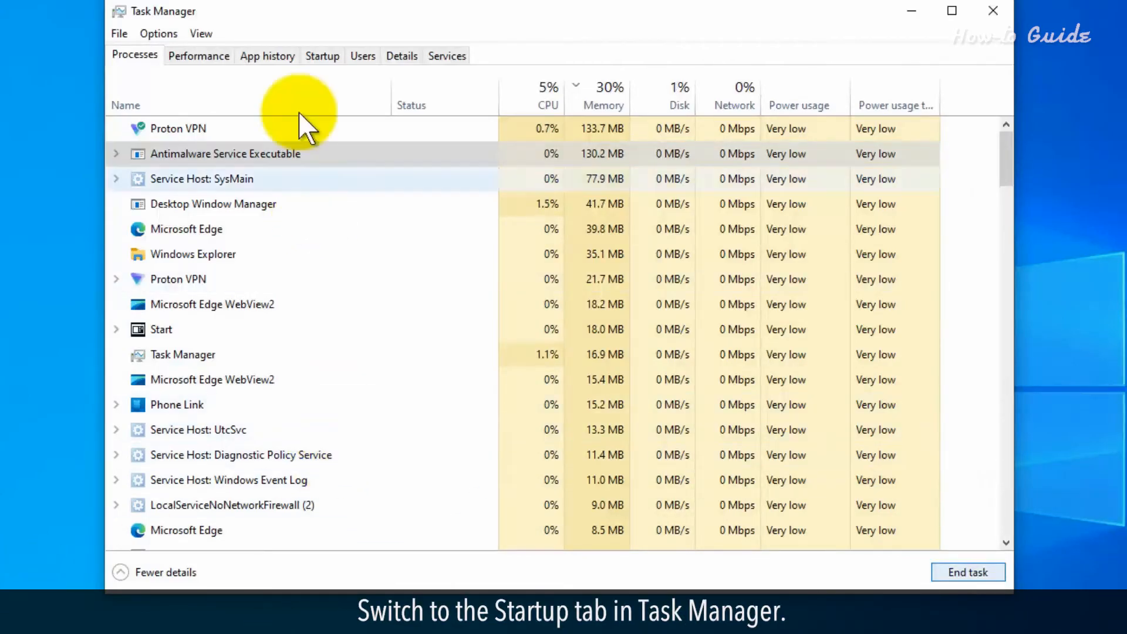
Step: Show Task Manager's startup programs and select the Apple Push entry
left_click(322, 56)
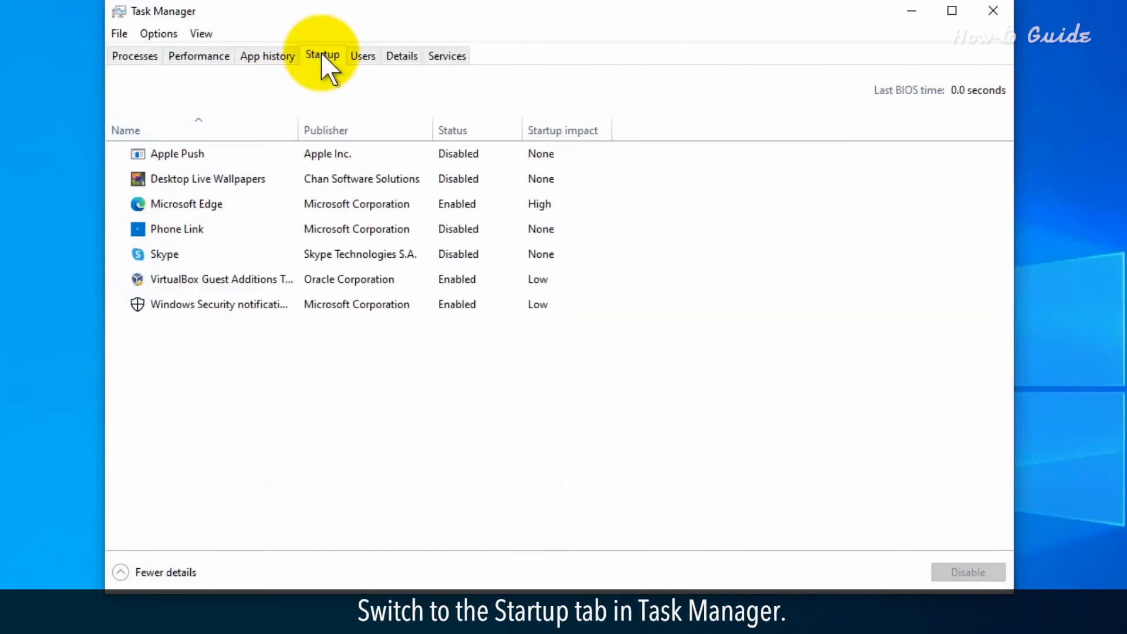
left_click(177, 153)
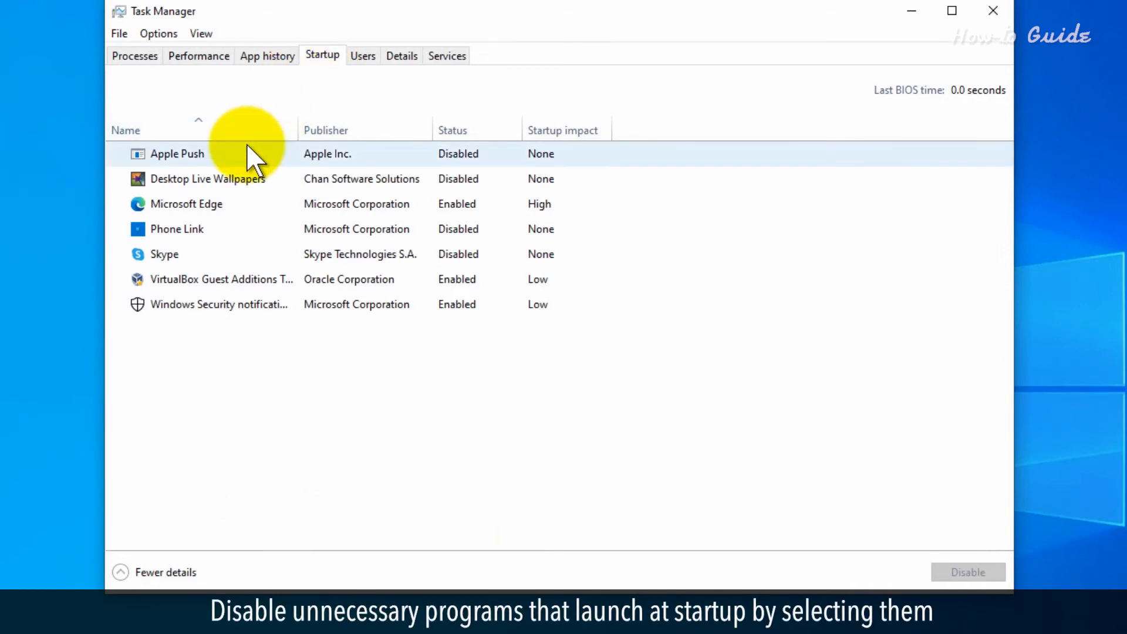
mouse_move(193, 262)
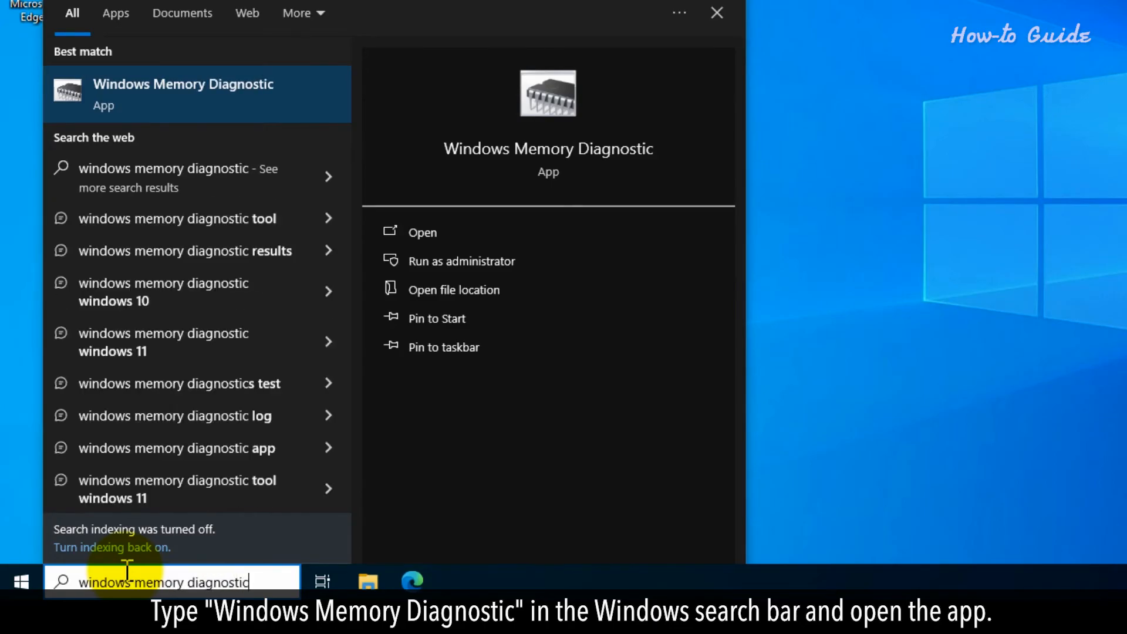
Step: Launch Windows Memory Diagnostic from the search results
left_click(422, 233)
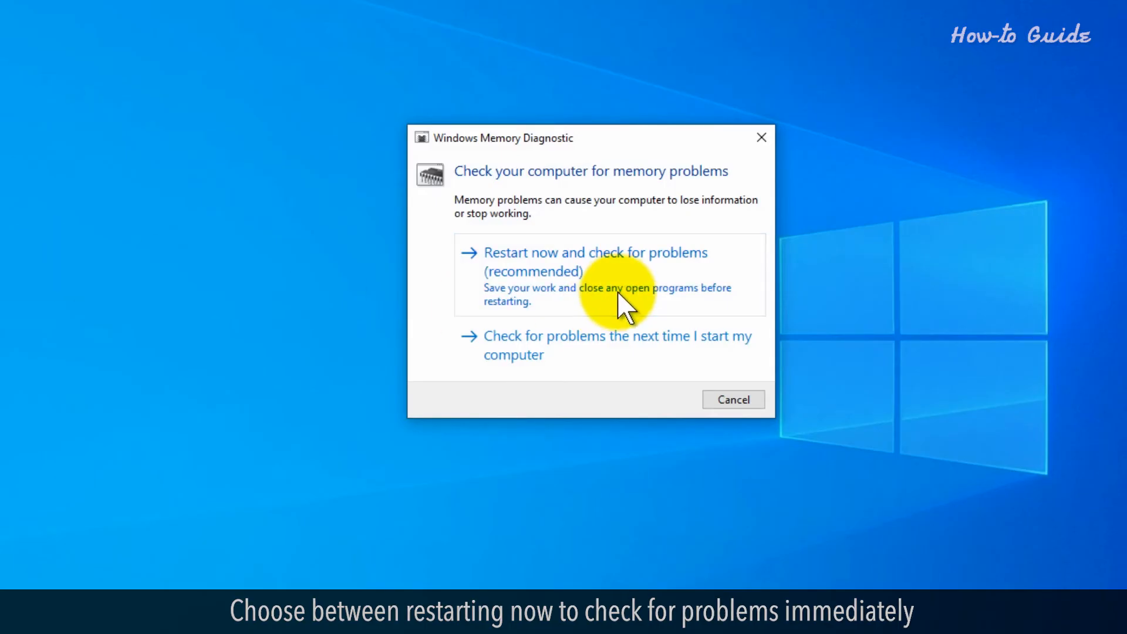
mouse_move(635, 358)
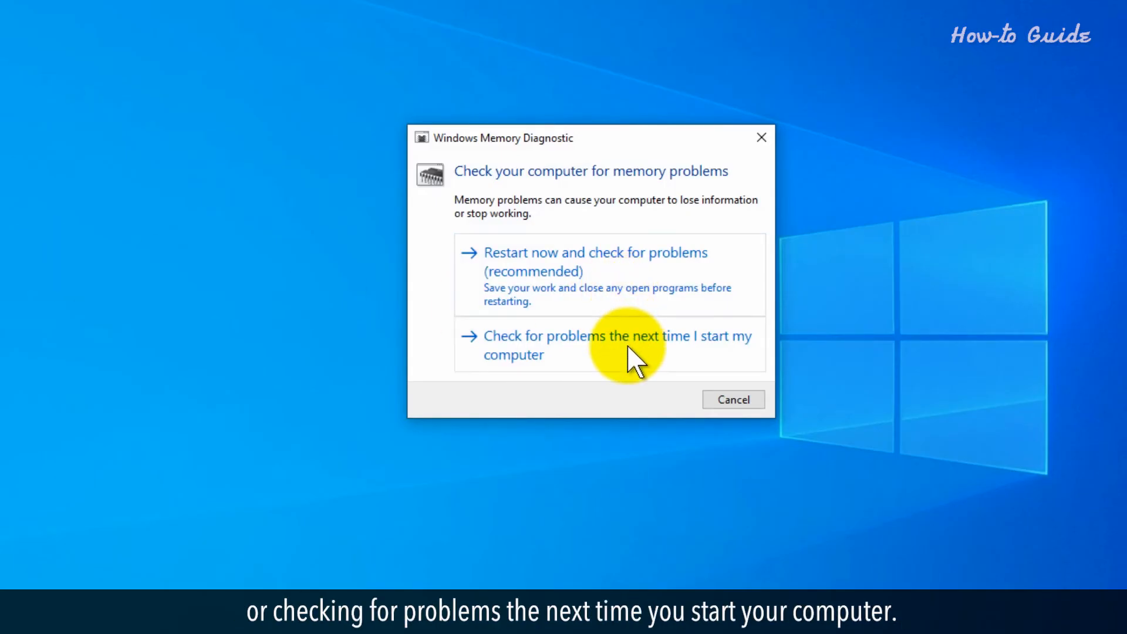